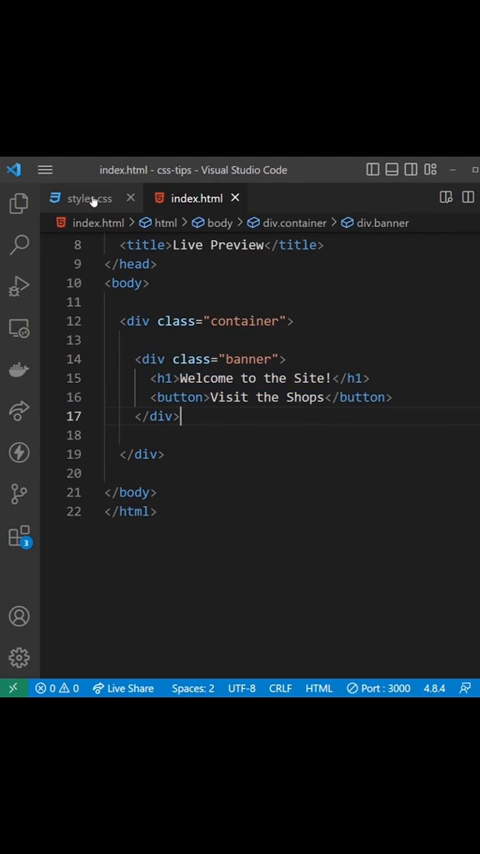
- Switch to styles.css to view the .banner rule (background #eee, width 100%, height 300px)
click(80, 198)
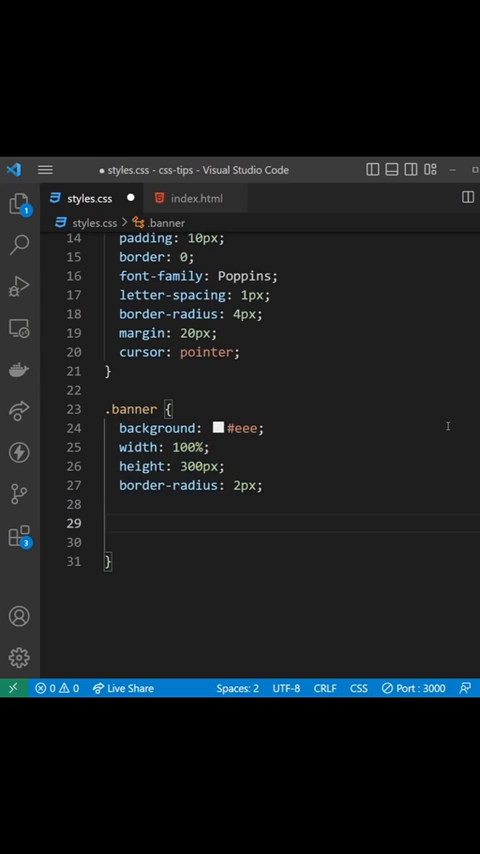
- Add display: flex, justify-content: center and align-items: center to the .banner rule
text(display: flex;)
text(justify-content: center;)
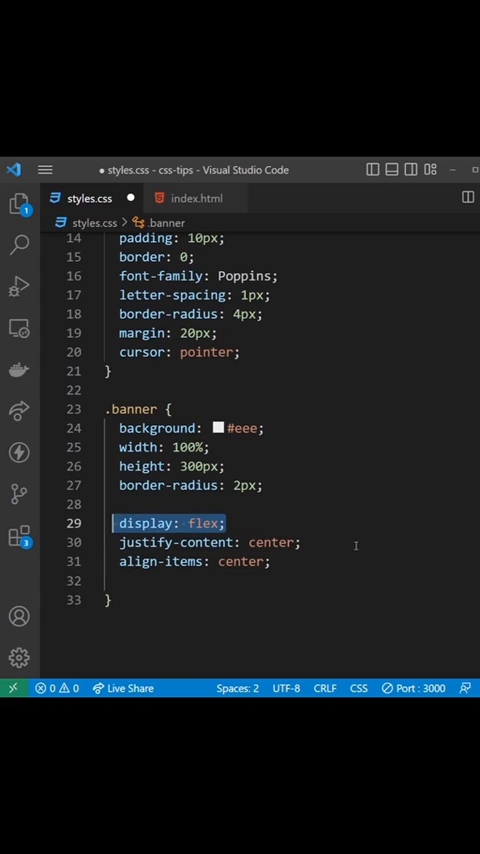
click(302, 542)
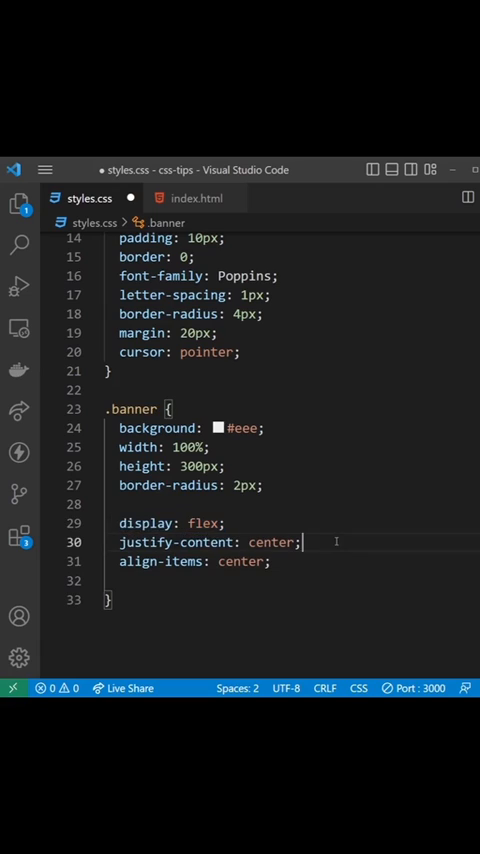
triple_click(208, 540)
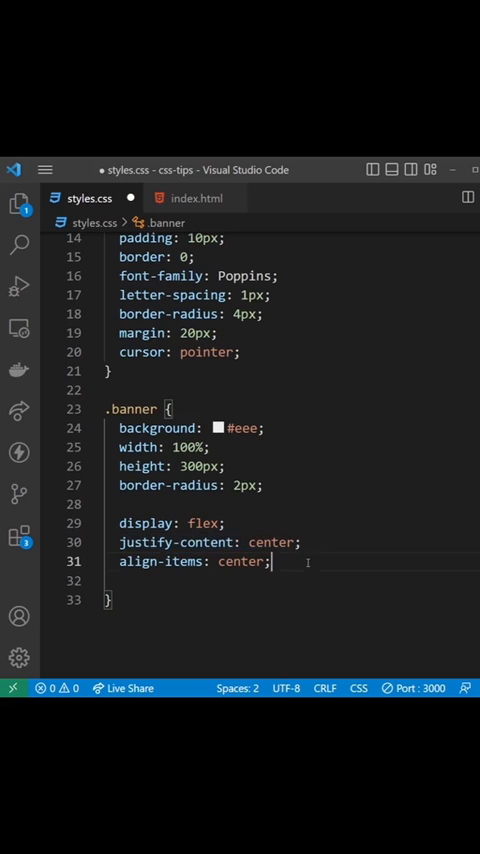
triple_click(192, 560)
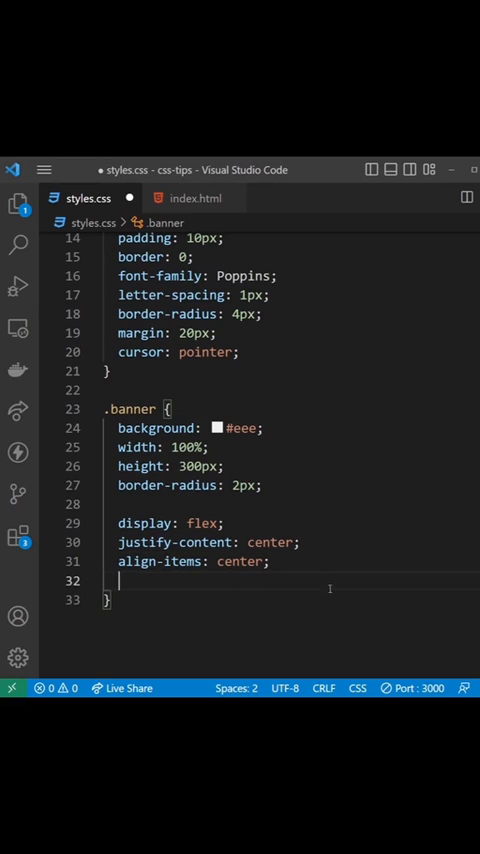
- Add flex-direction: column as the final .banner declaration to stack centred content
text(flex-direction: column;)
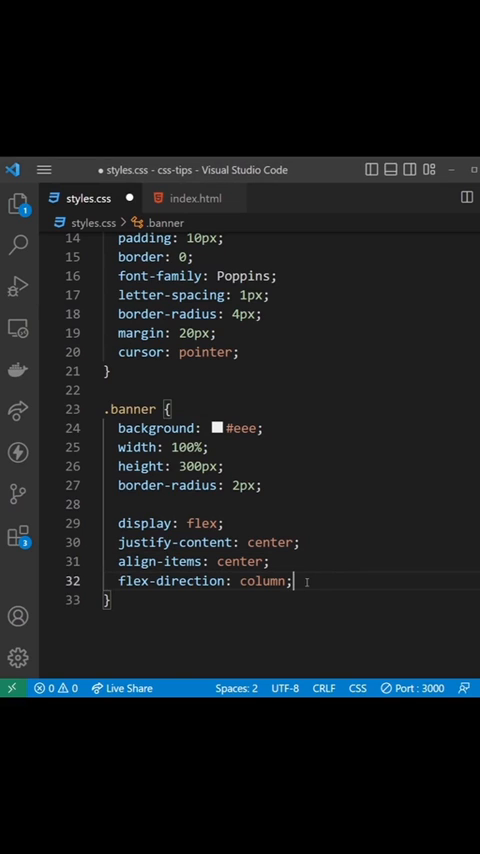
triple_click(200, 580)
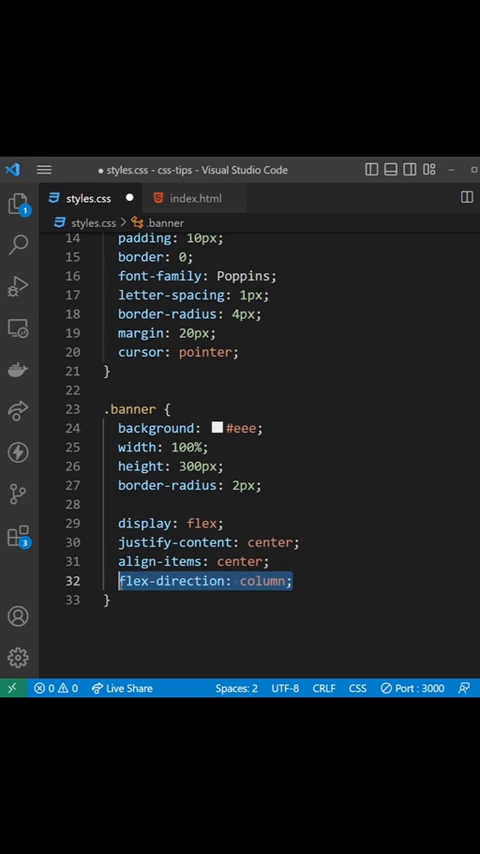